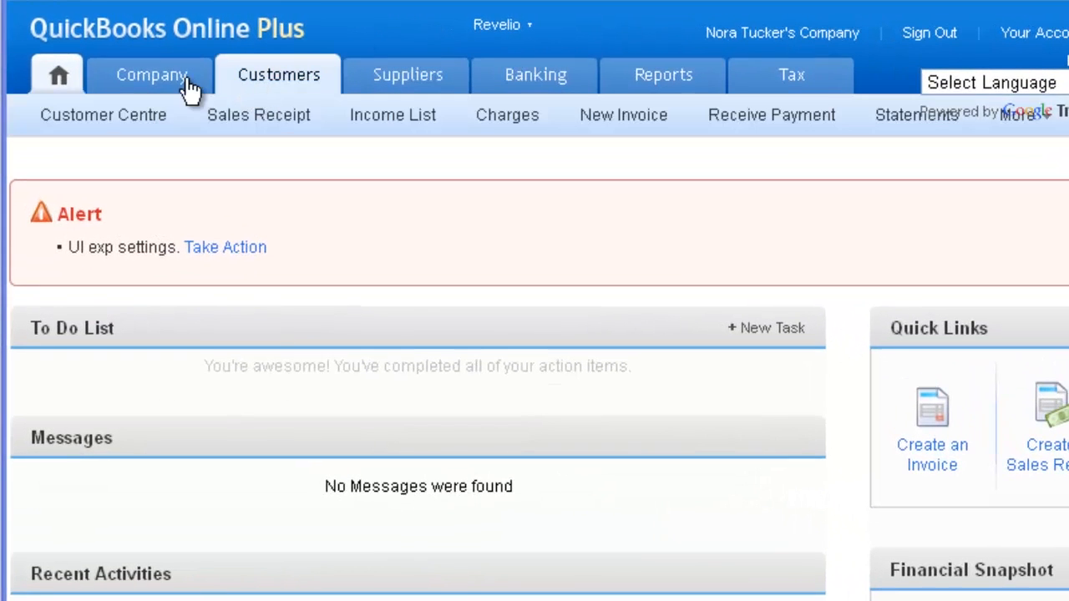
Open the Company tab to show its options, including Chart of Accounts and Activity Log
click(151, 74)
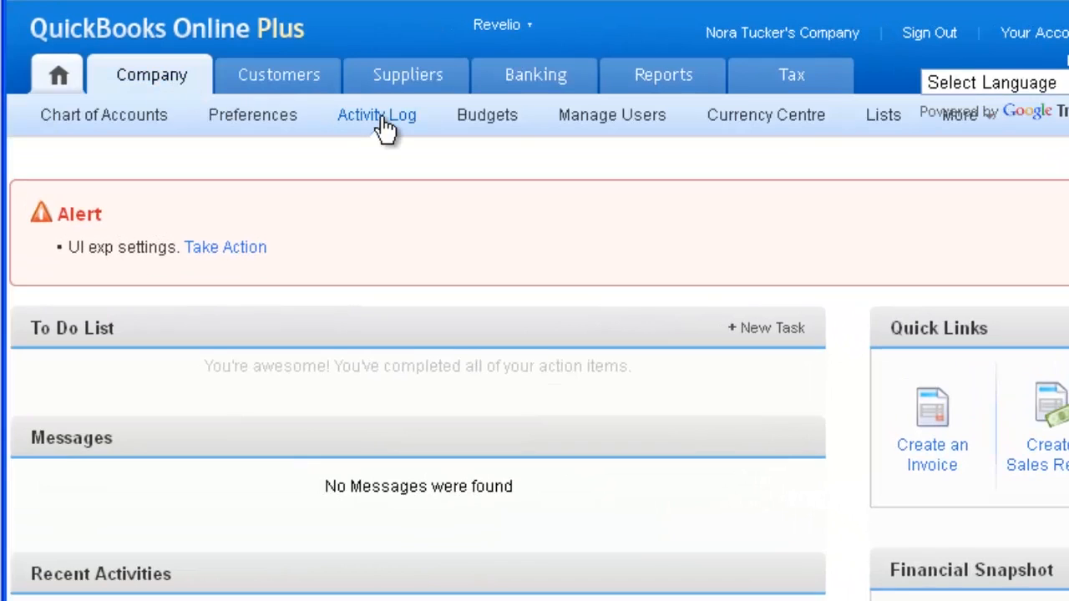
Open Activity Log and scroll through users' logins, added customers, suppliers and transactions
click(377, 114)
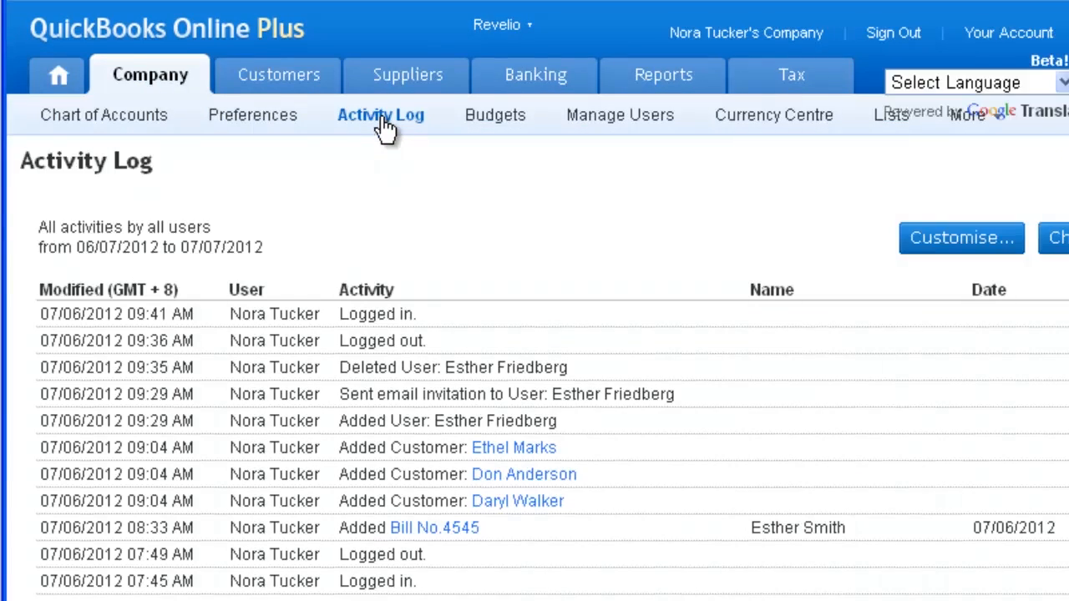
scroll(down, 3)
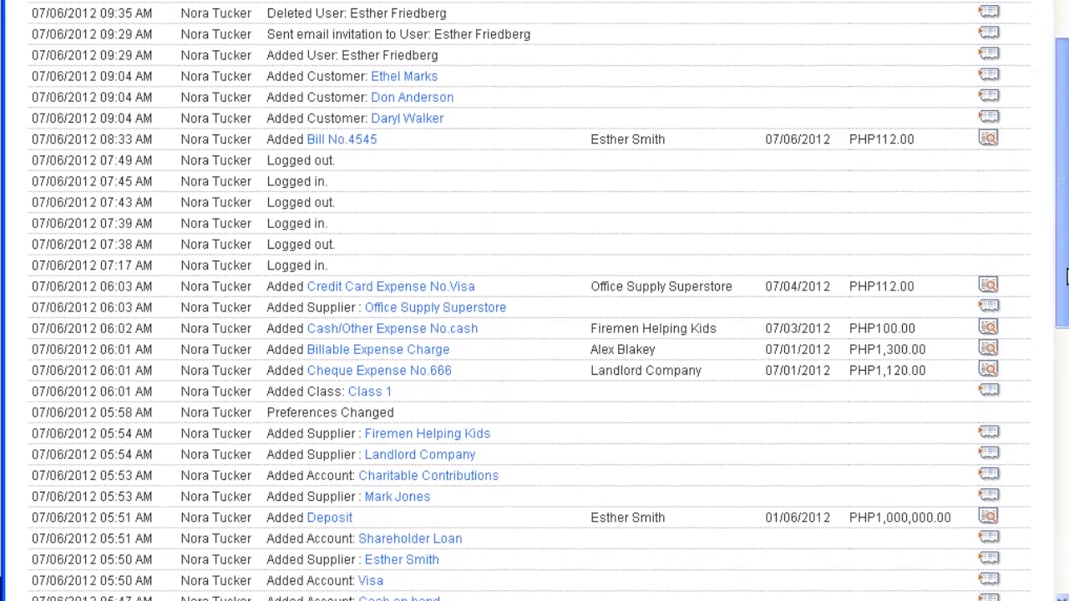
scroll(down, 3)
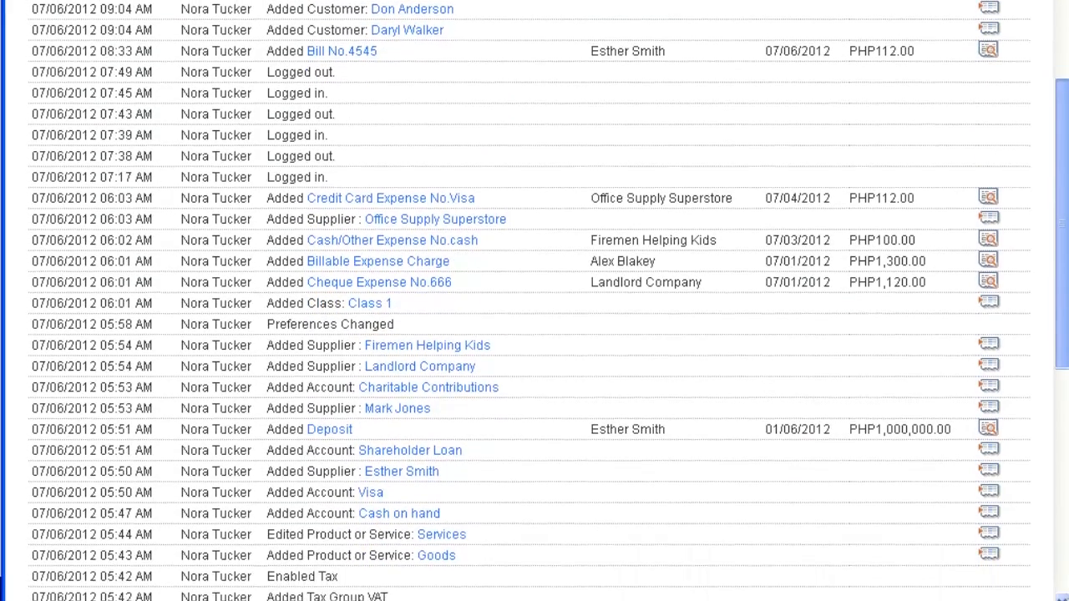
scroll(down, 3)
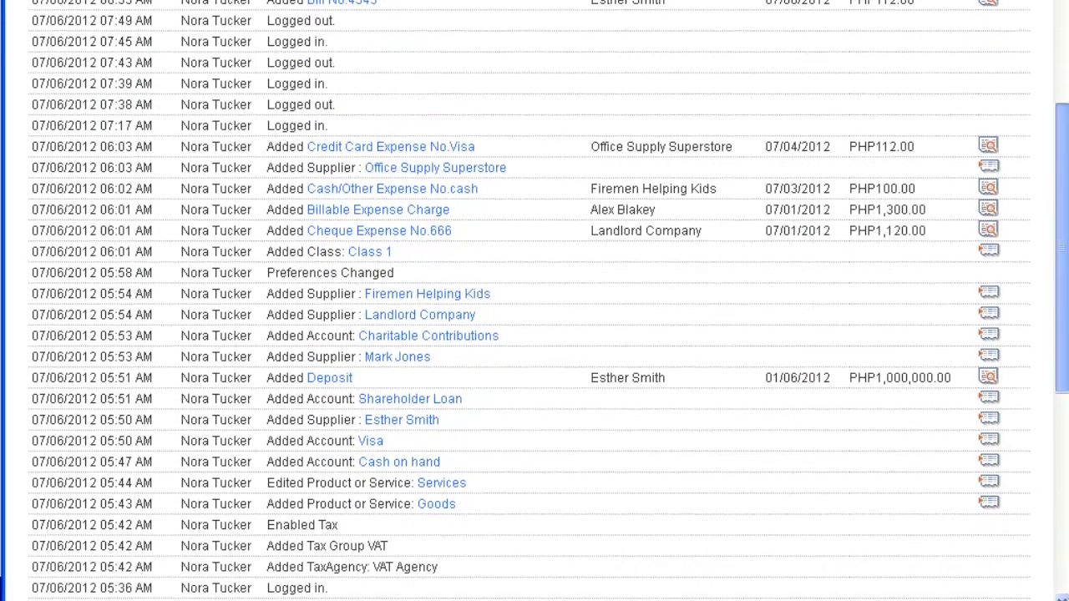
scroll(down, 3)
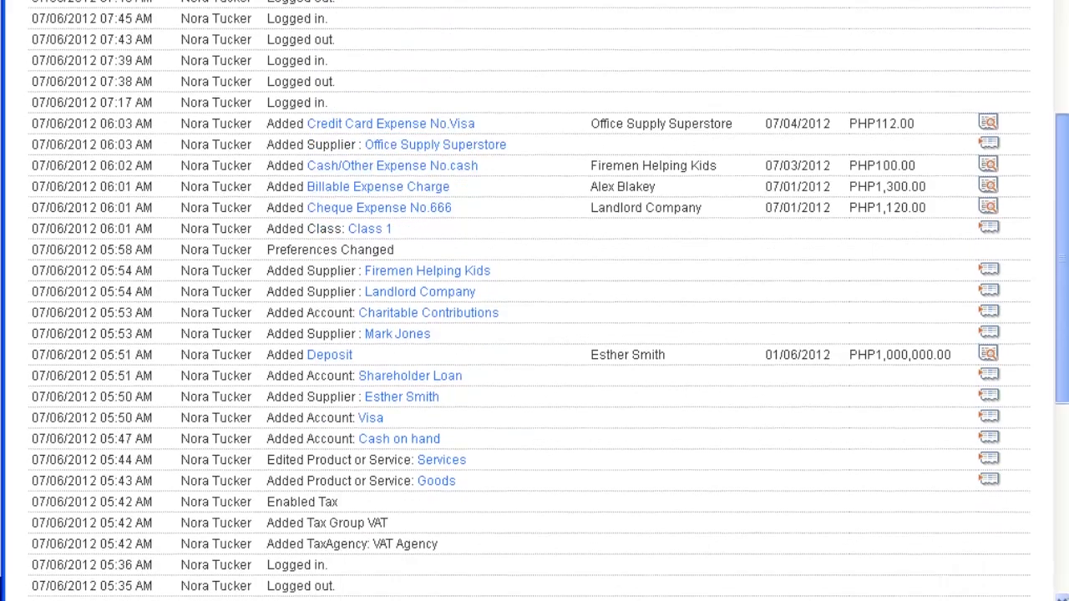
scroll(down, 3)
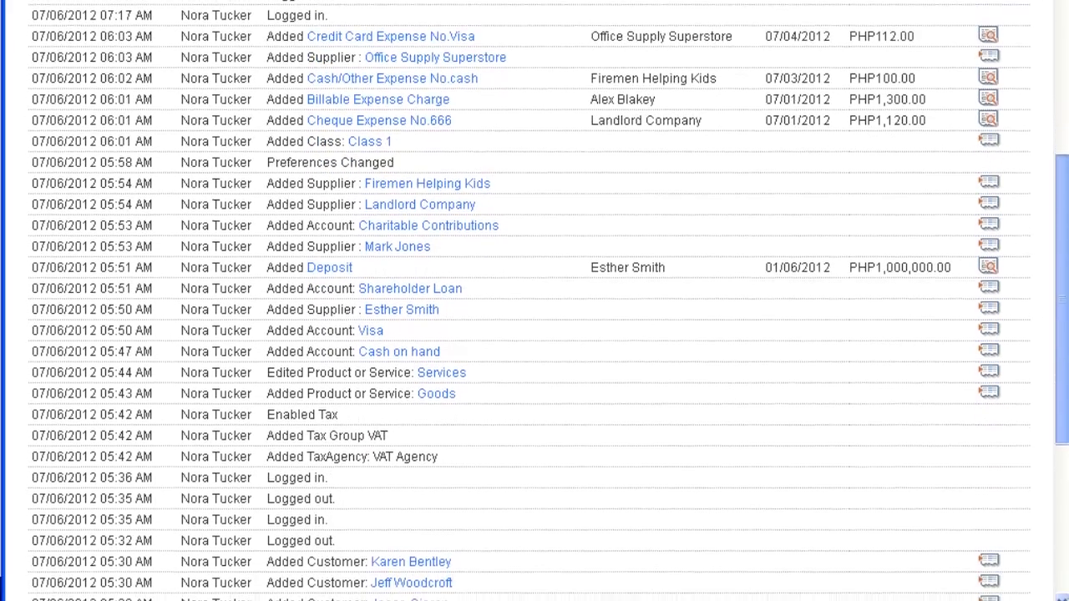
scroll(down, 3)
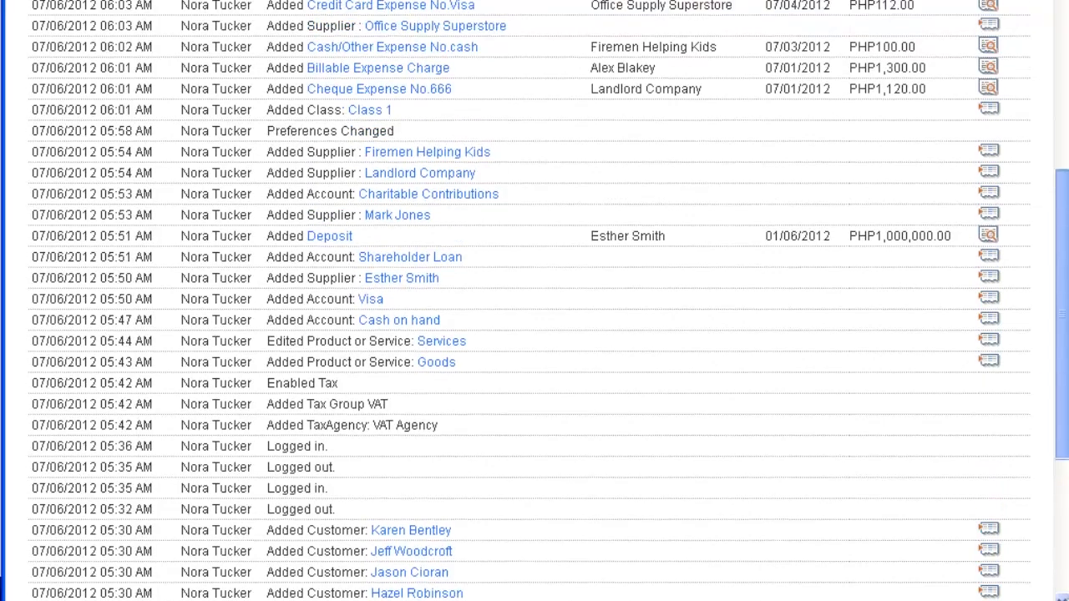
scroll(up, 3)
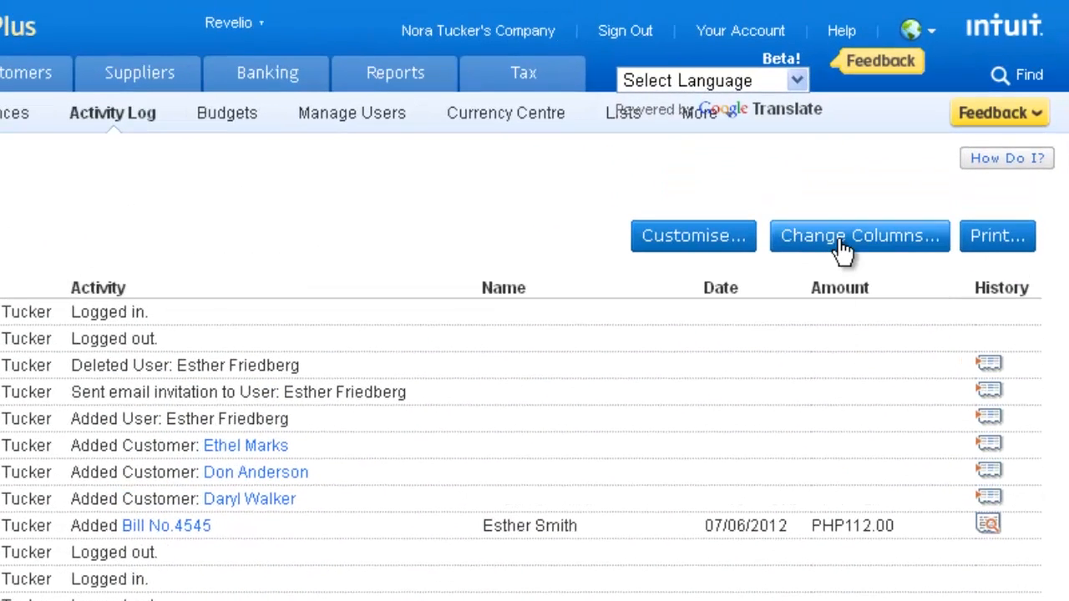
mouse_move(997, 242)
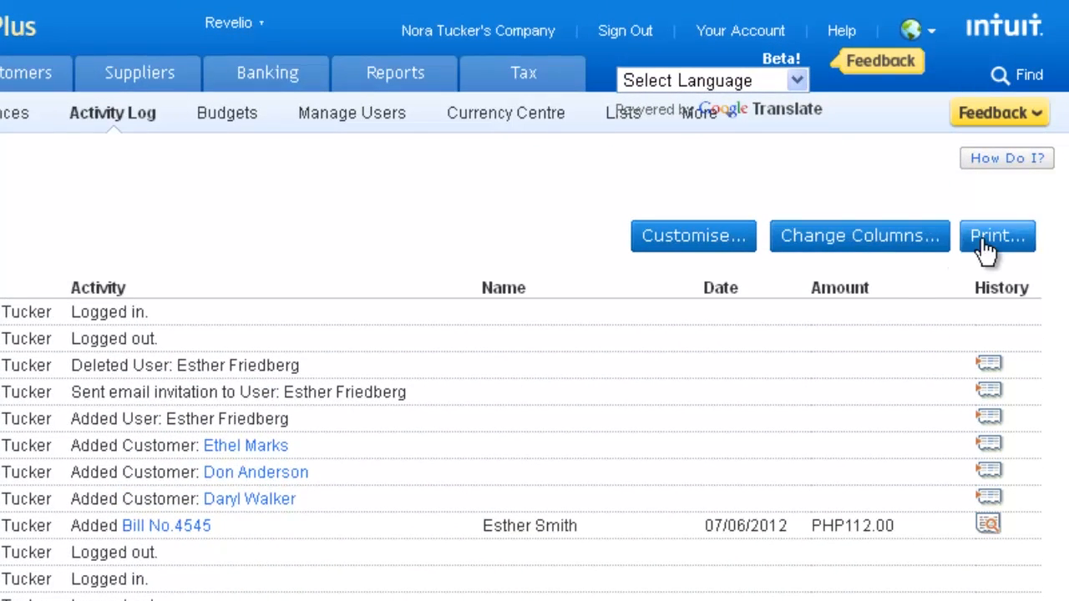
mouse_move(693, 236)
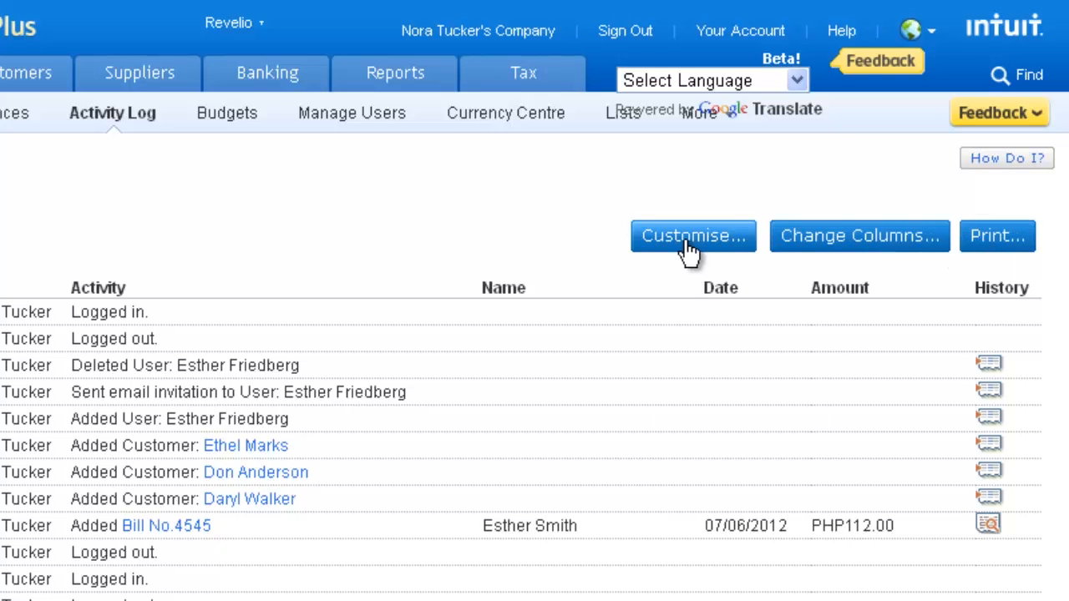
click(693, 236)
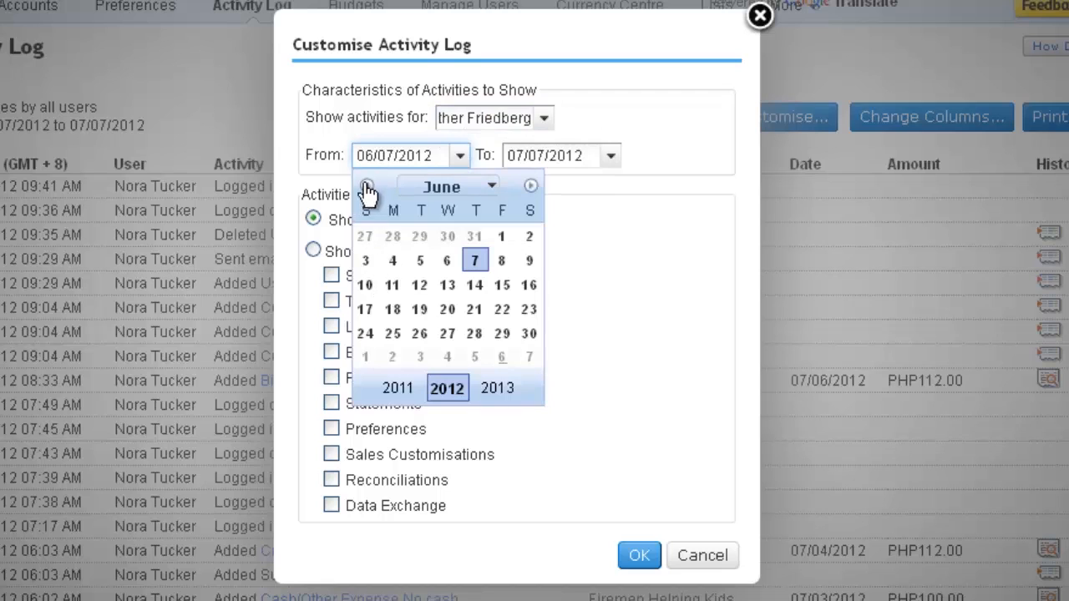
click(393, 259)
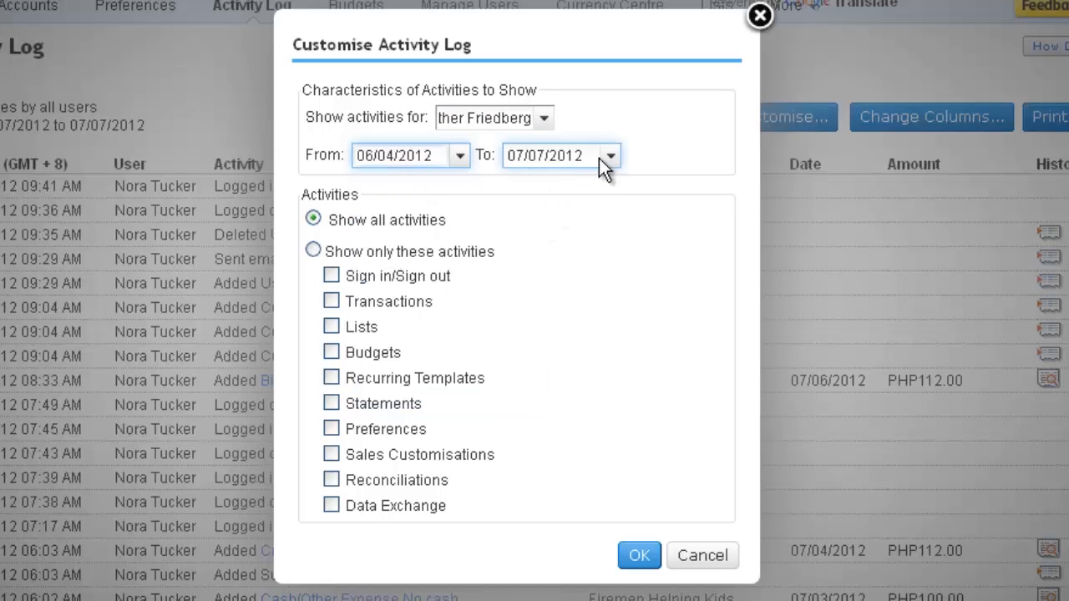
click(545, 155)
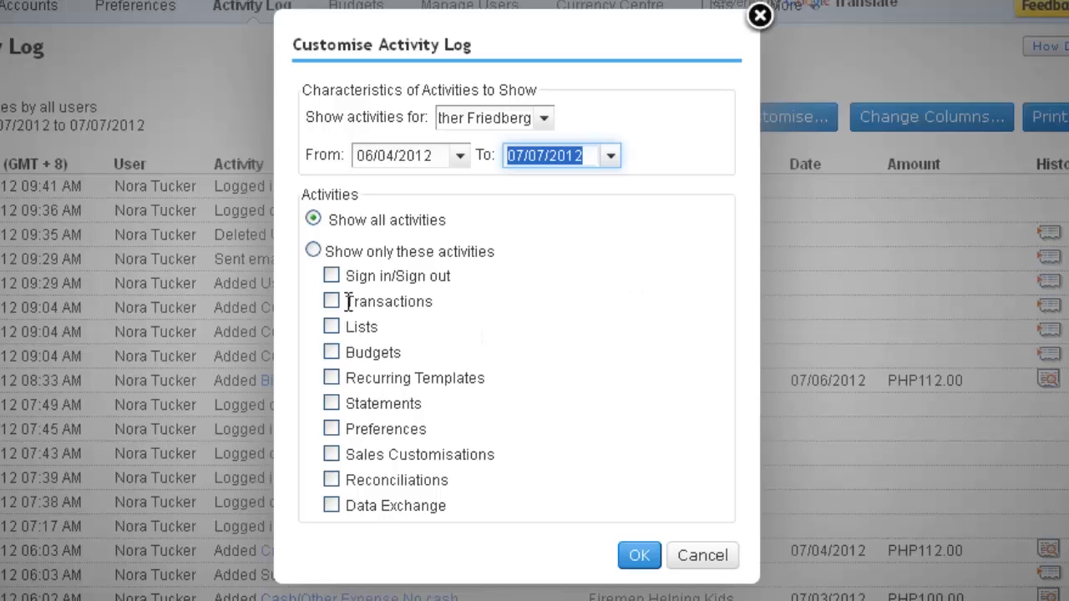
click(332, 276)
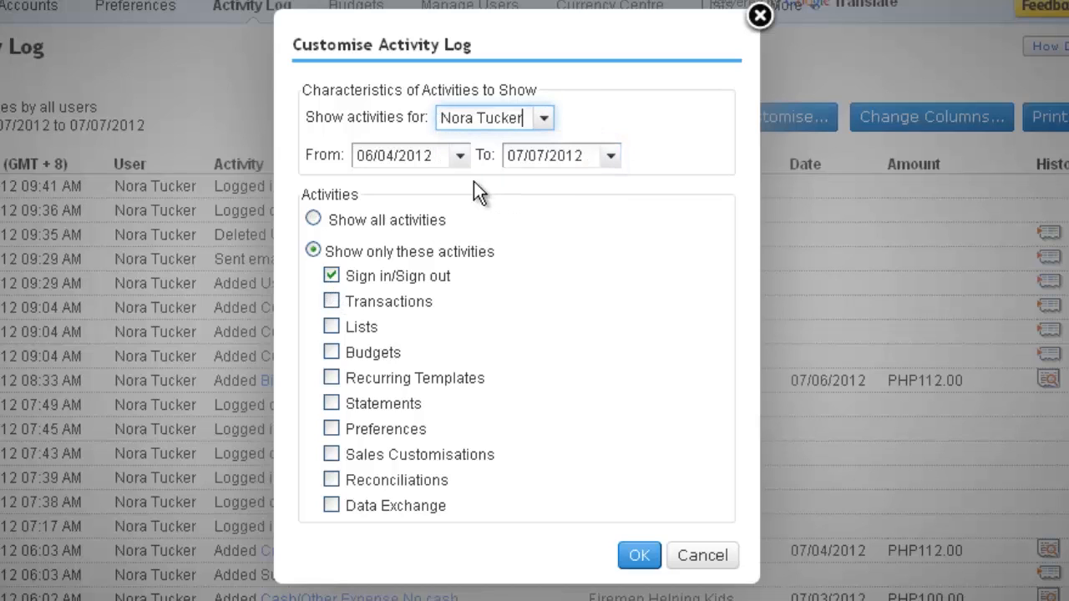
mouse_move(538, 321)
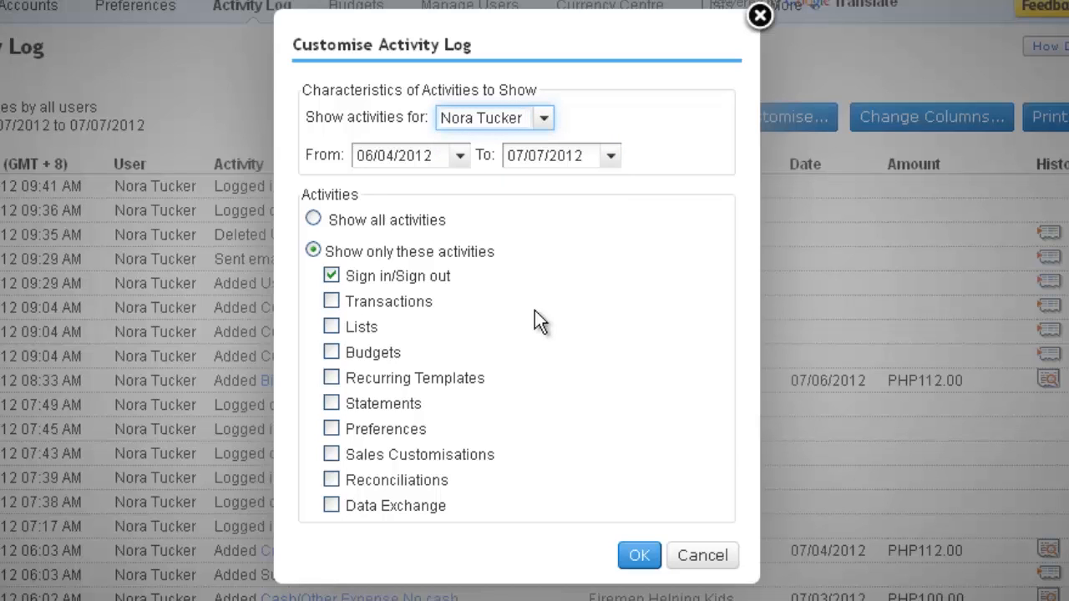